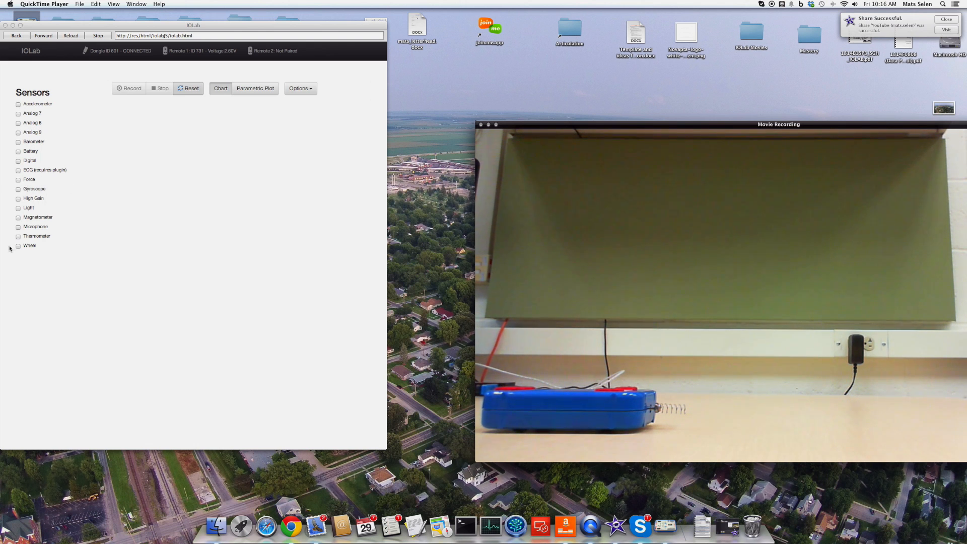
Enable Force and Wheel sensors, hide the wheel position trace, and set data smoothing to 7.
{"action": "left_click", "coordinate": [18, 245]}
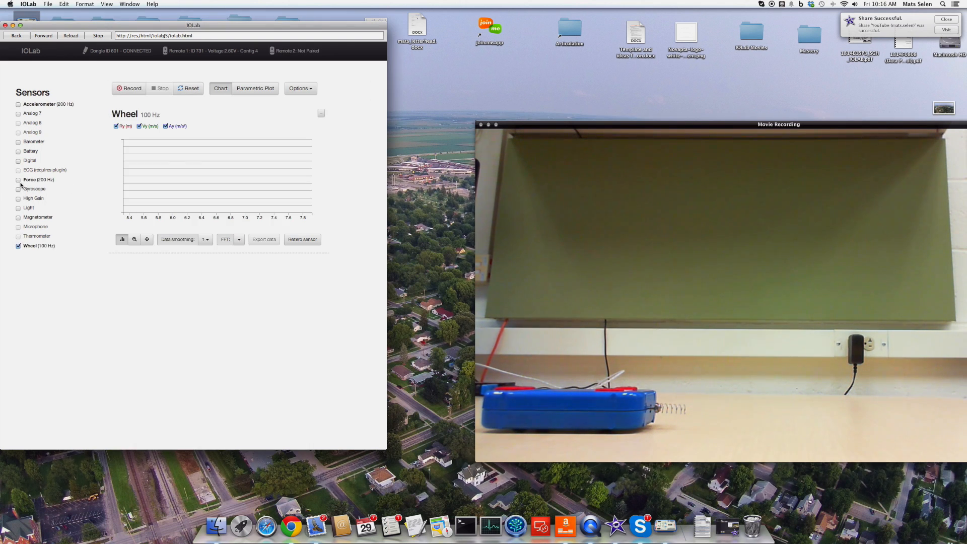
{"action": "left_click", "coordinate": [18, 179]}
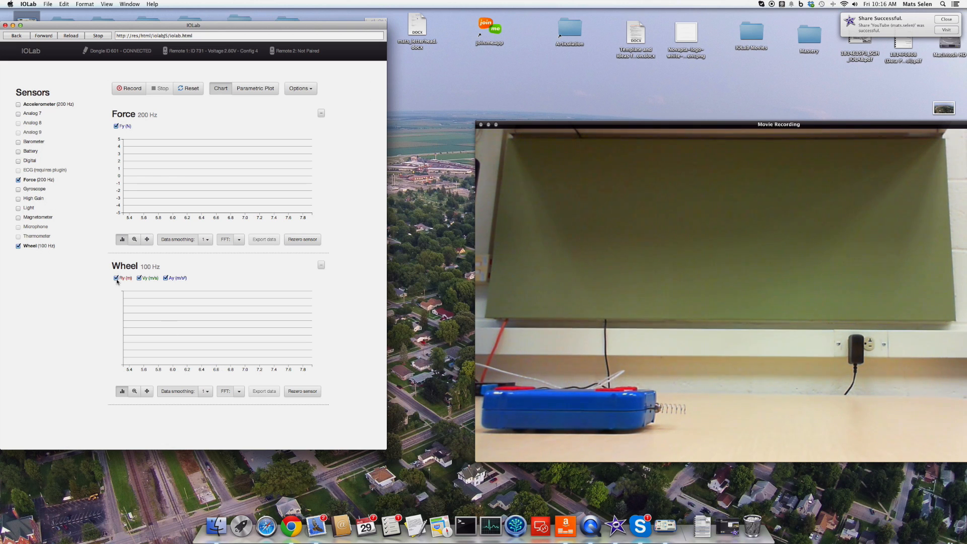
{"action": "left_click", "coordinate": [205, 391]}
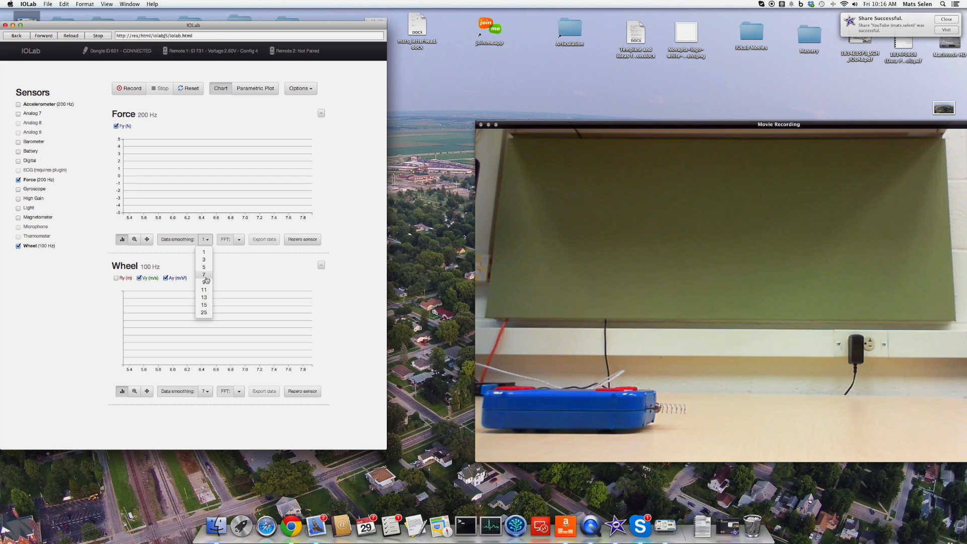
{"action": "left_click", "coordinate": [203, 274]}
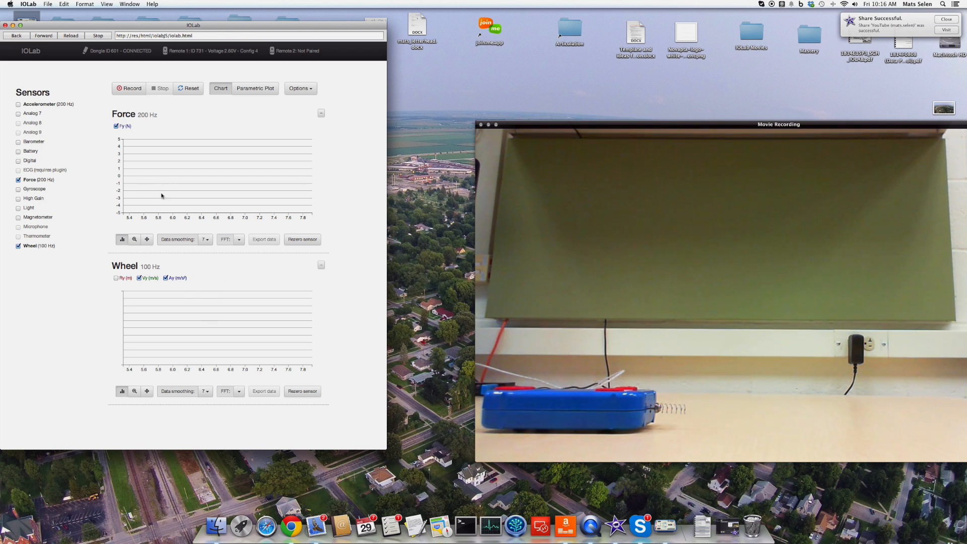
{"action": "left_click", "coordinate": [129, 89]}
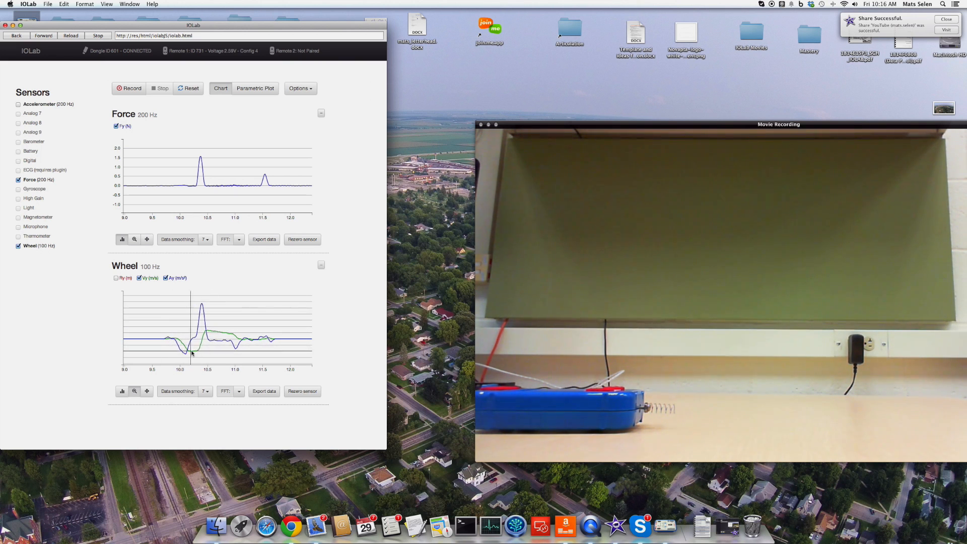
{"action": "mouse_move", "coordinate": [194, 354]}
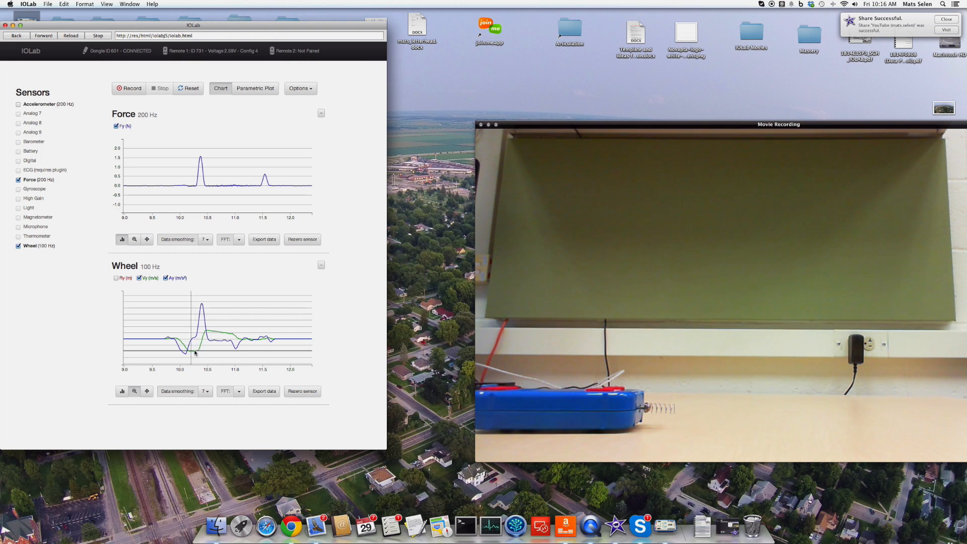